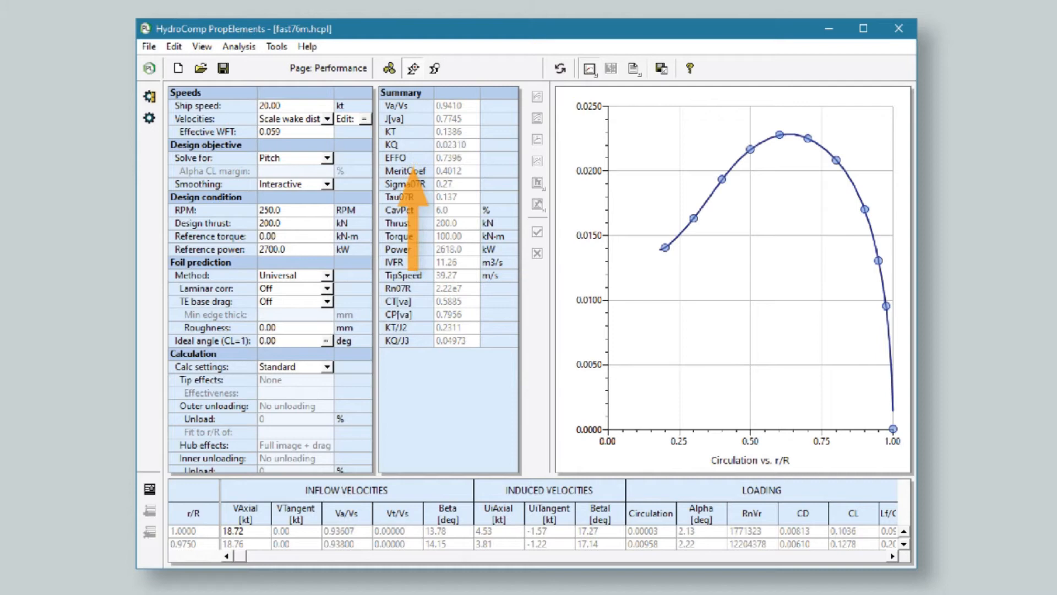
{"action": "left_click", "coordinate": [349, 119]}
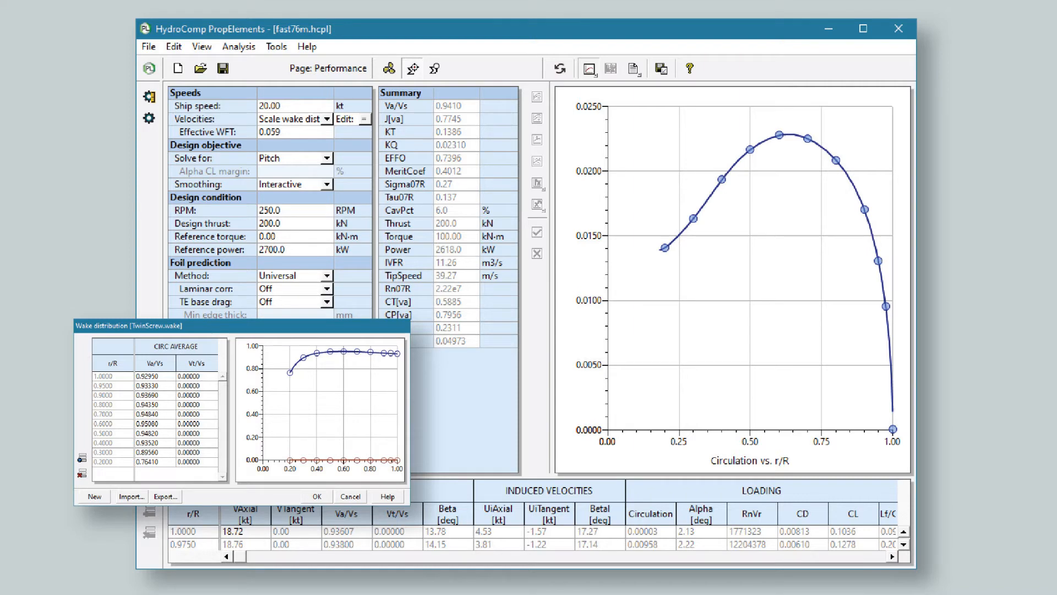
{"action": "left_click", "coordinate": [315, 496]}
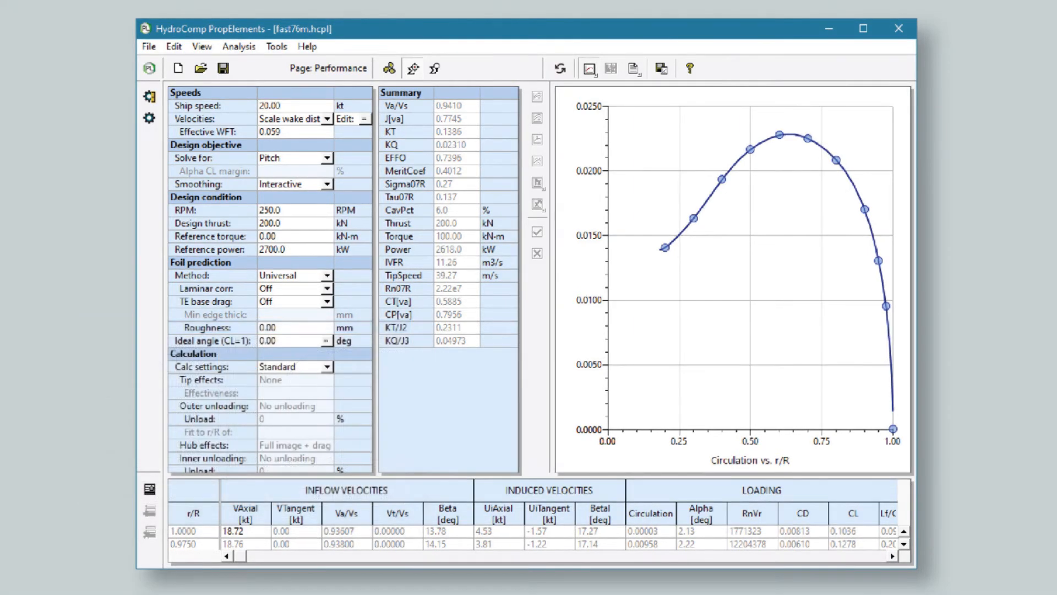